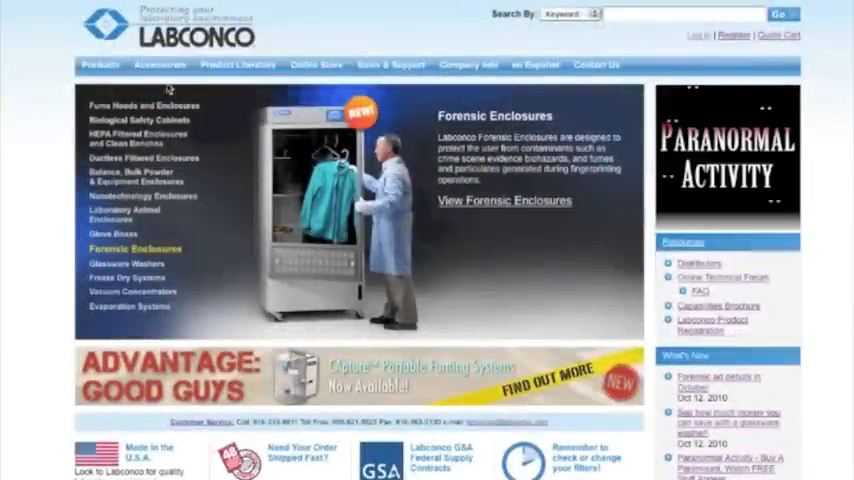
Reach the Filters, Prefilters and Accessories listing of 109 products from the Accessories menu
click(160, 64)
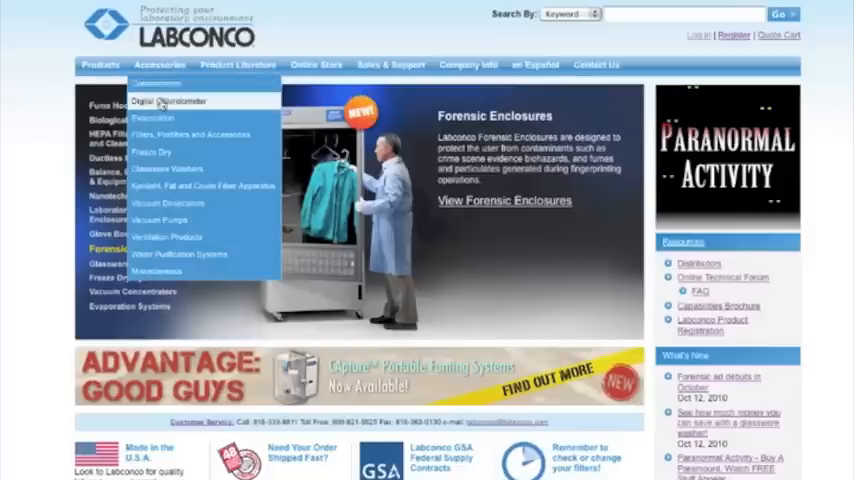
mouse_move(190, 134)
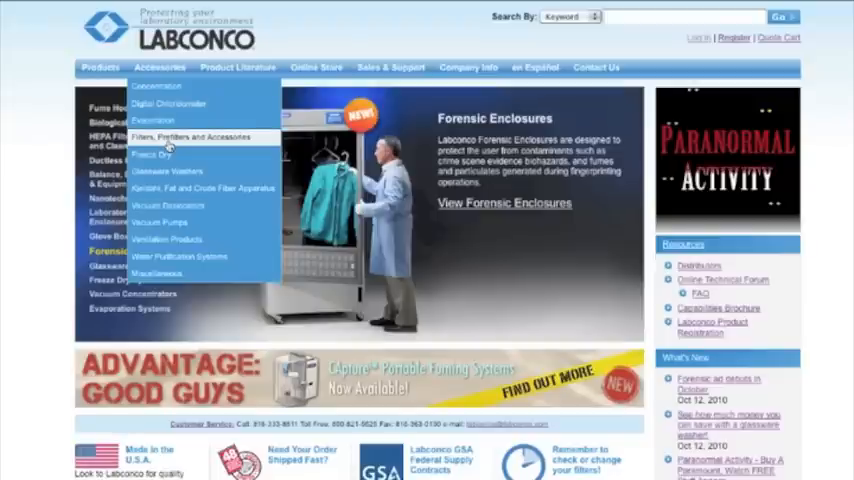
click(188, 136)
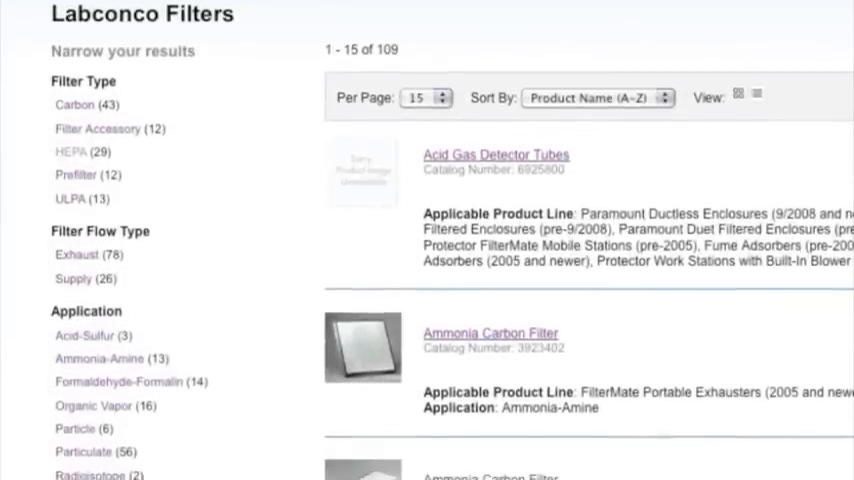
scroll(down, 3)
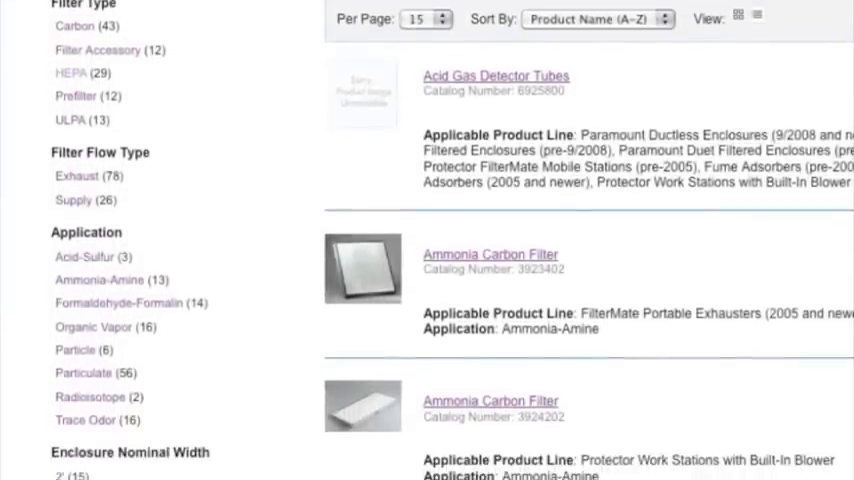
scroll(down, 3)
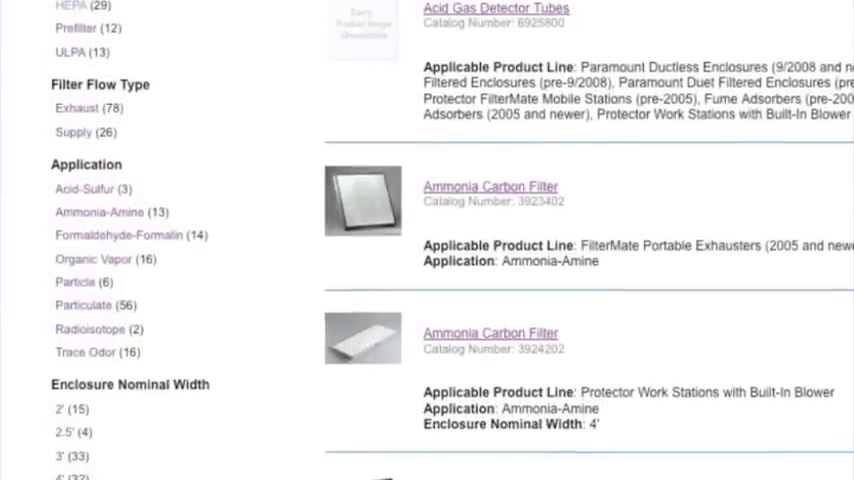
scroll(down, 3)
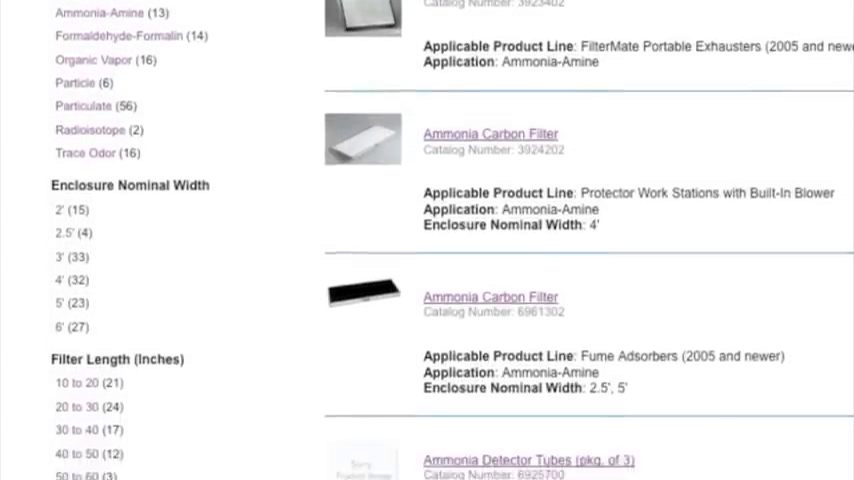
scroll(down, 3)
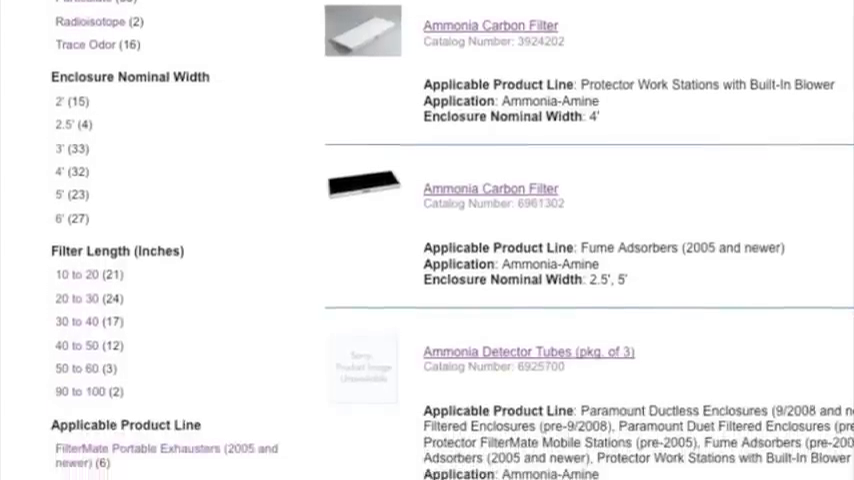
scroll(down, 3)
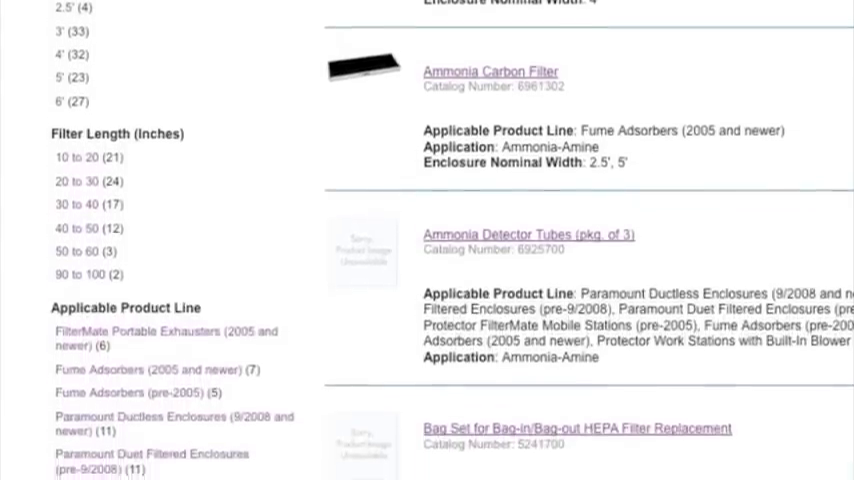
scroll(down, 3)
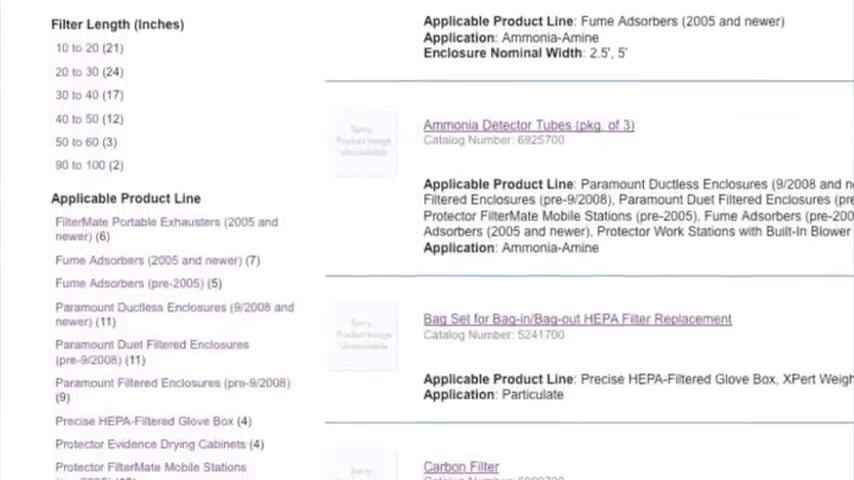
scroll(down, 3)
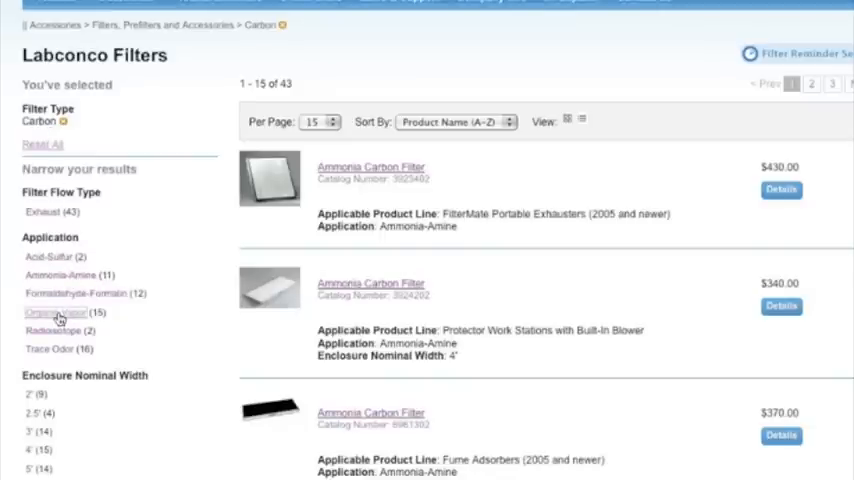
click(56, 312)
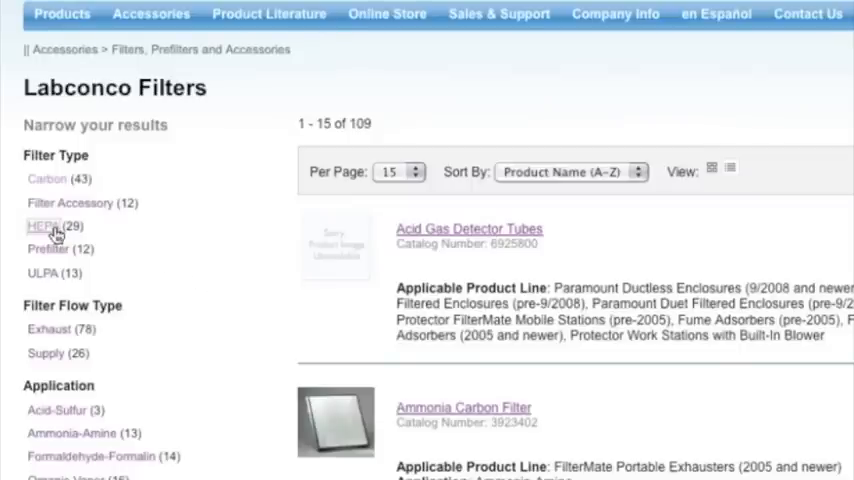
Narrow Filter Type to HEPA, leaving 29 matches, and reach the Applicable Product Line options
click(42, 224)
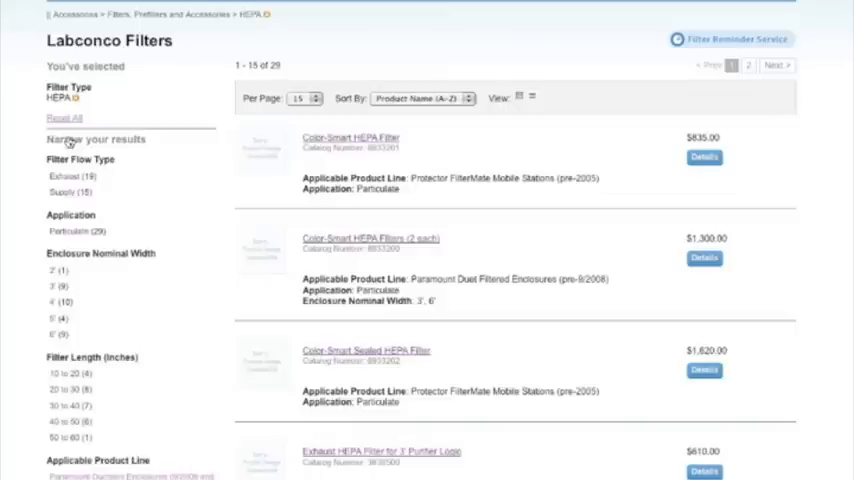
mouse_move(216, 120)
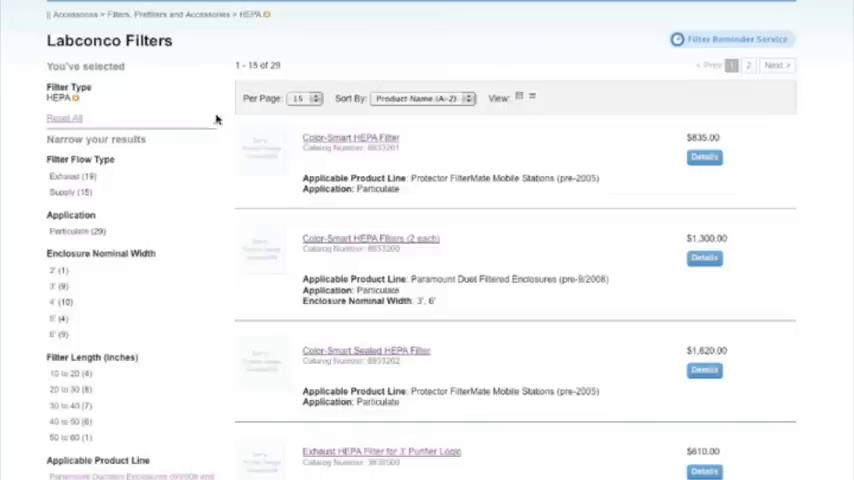
mouse_move(292, 70)
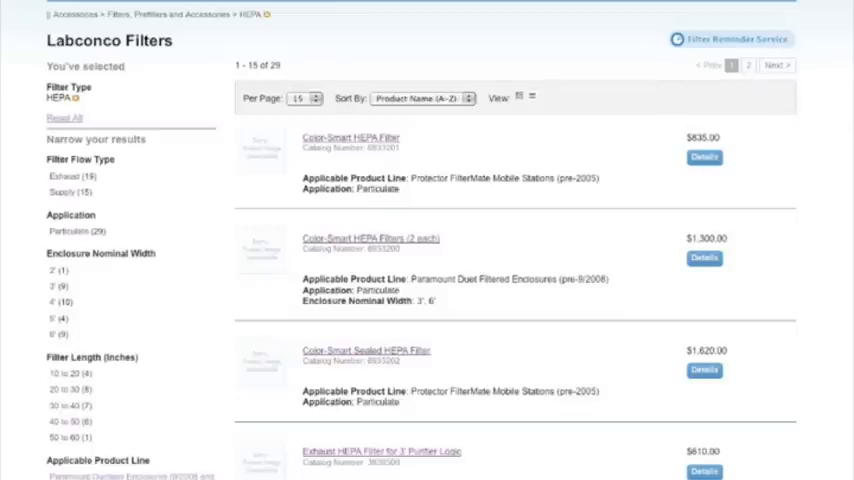
scroll(down, 3)
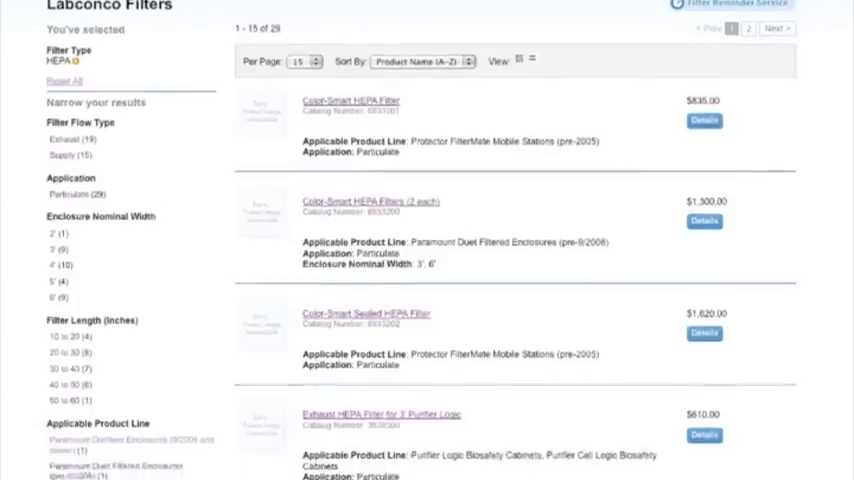
scroll(down, 3)
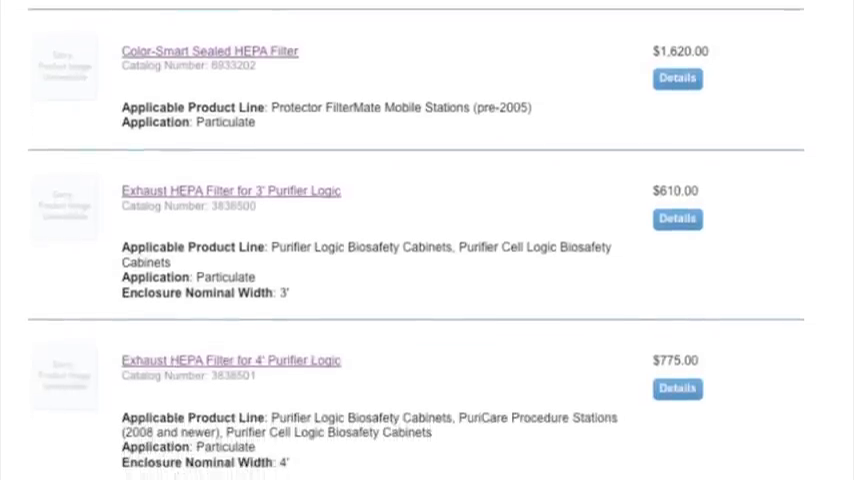
scroll(down, 3)
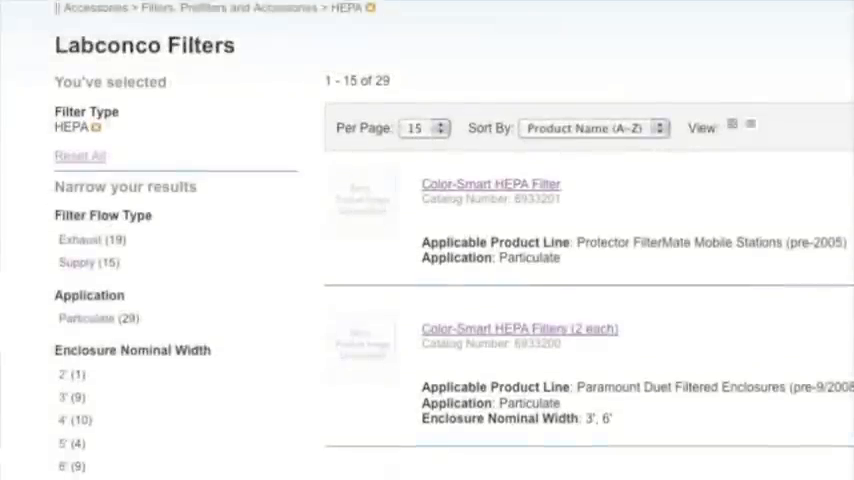
scroll(down, 3)
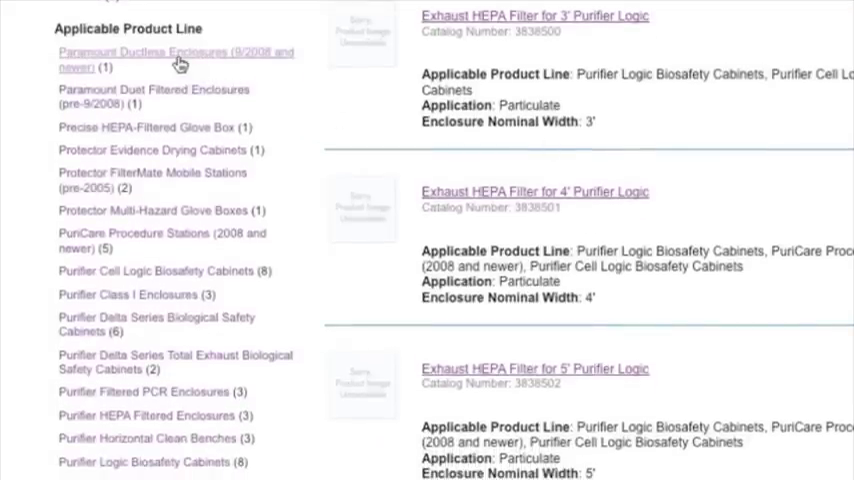
Narrow to Paramount Ductless Enclosures (9/2008 and newer), leaving one Paramount HEPA Filter
click(176, 52)
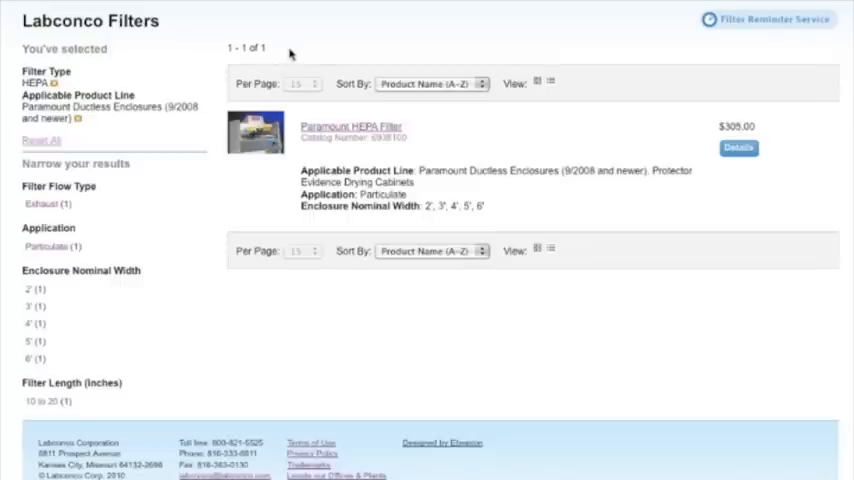
mouse_move(100, 78)
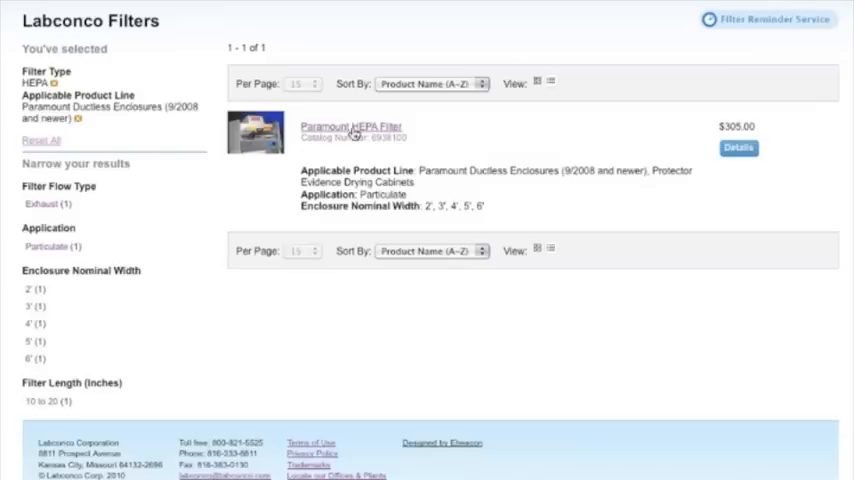
View the Paramount HEPA Filter product detail page
click(352, 126)
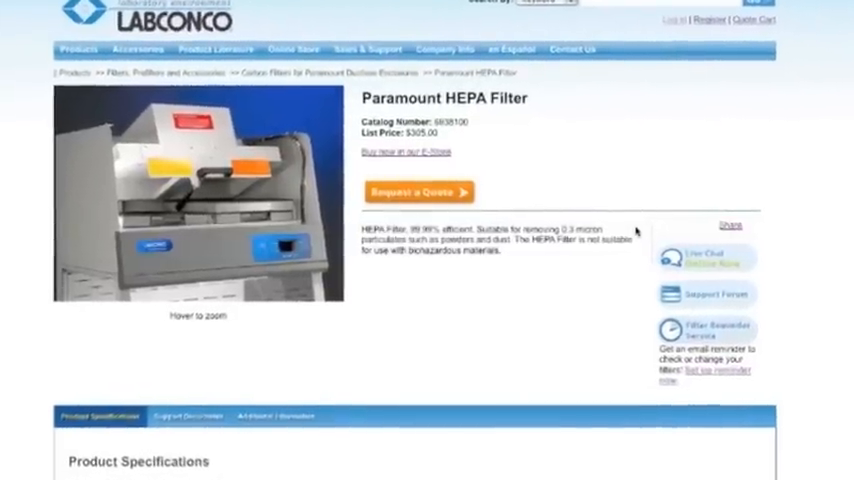
scroll(down, 3)
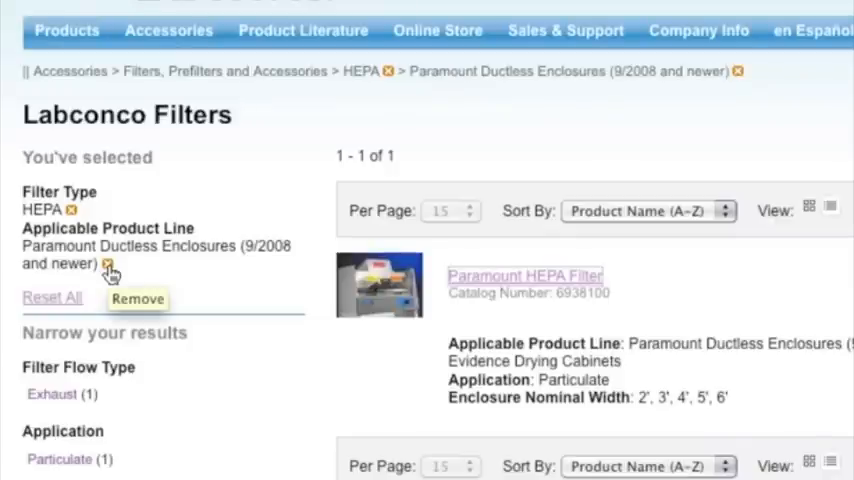
Back on the results, Reset All selections so the full 109-filter listing shows again
click(108, 264)
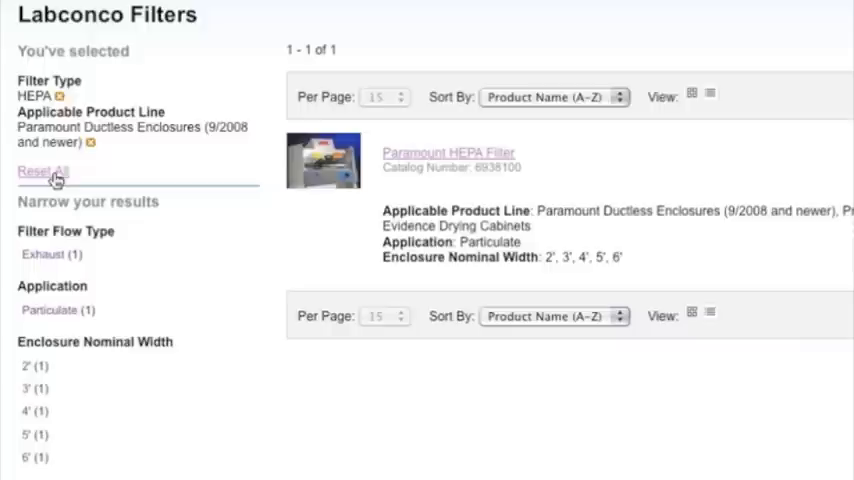
click(42, 172)
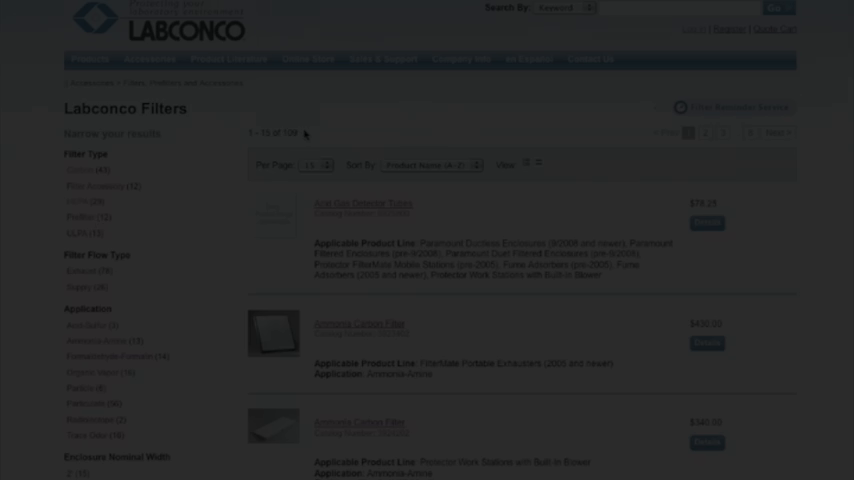
Start a Filter Reminder with category Paramount and subcategory Paramount Ductless Enclosure
click(730, 108)
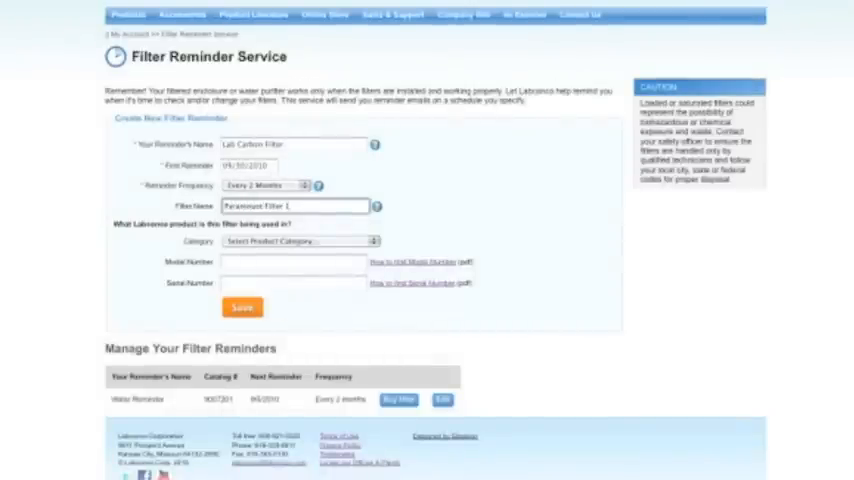
click(300, 240)
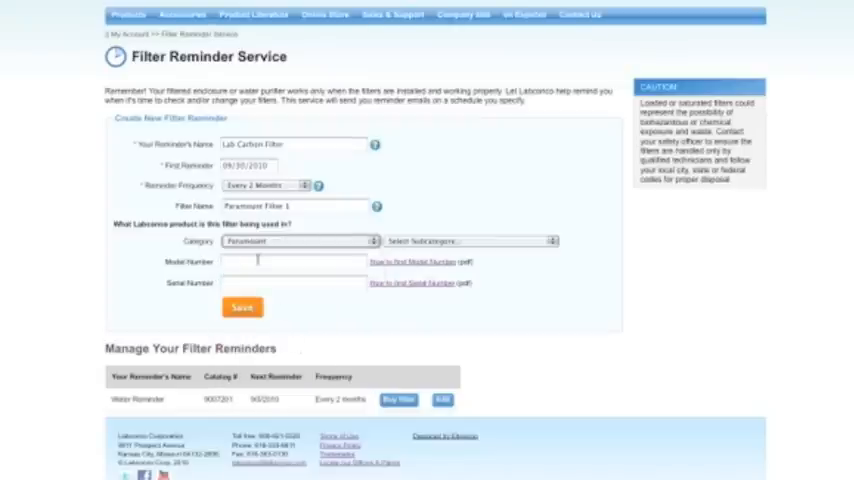
click(468, 240)
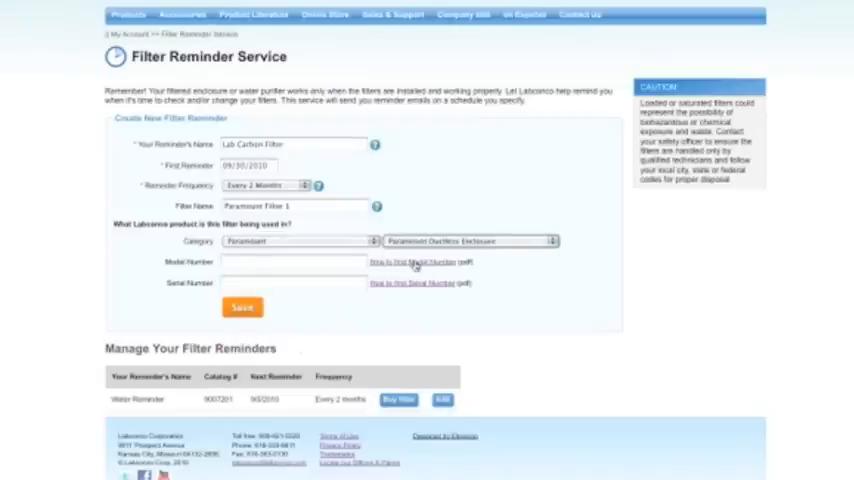